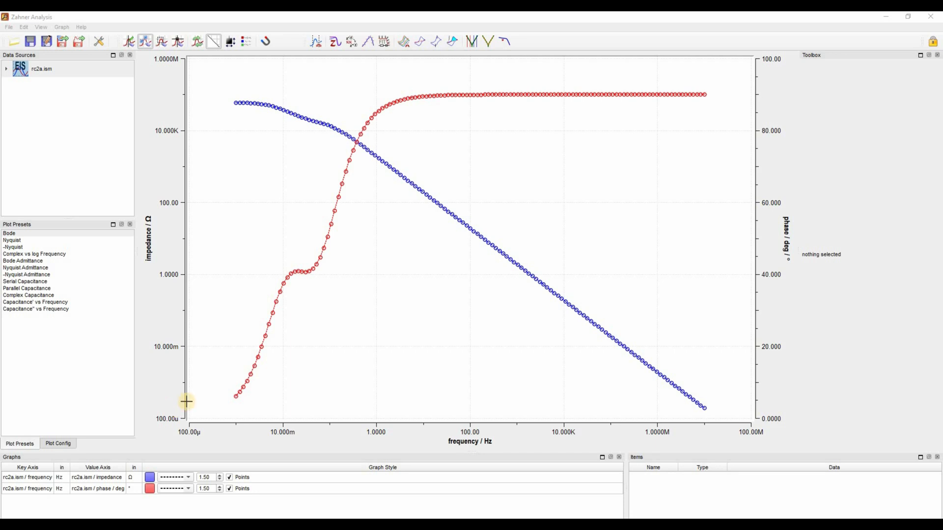
mouse_move(712, 286)
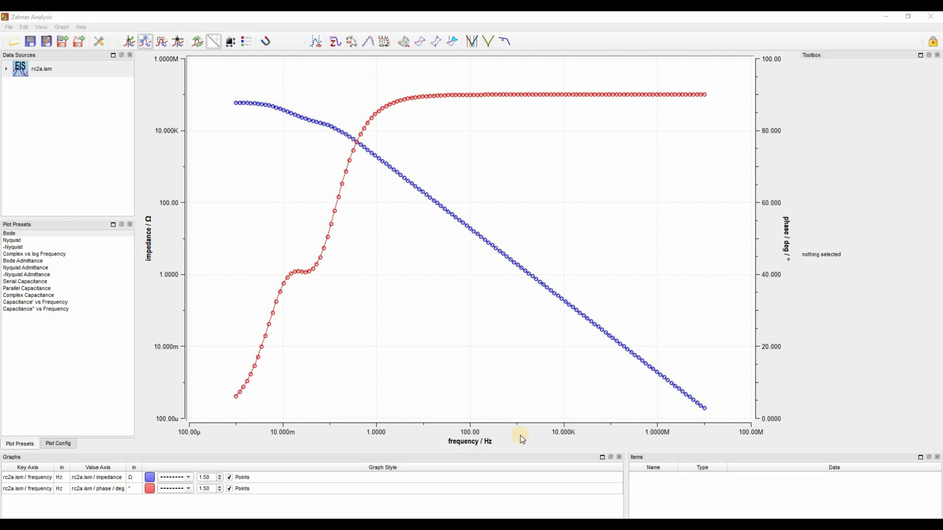
mouse_move(159, 253)
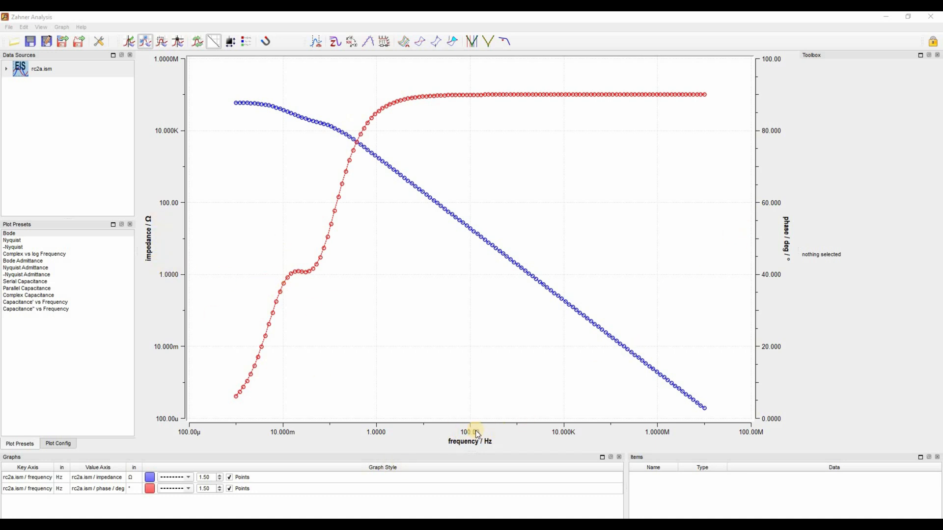
mouse_move(14, 247)
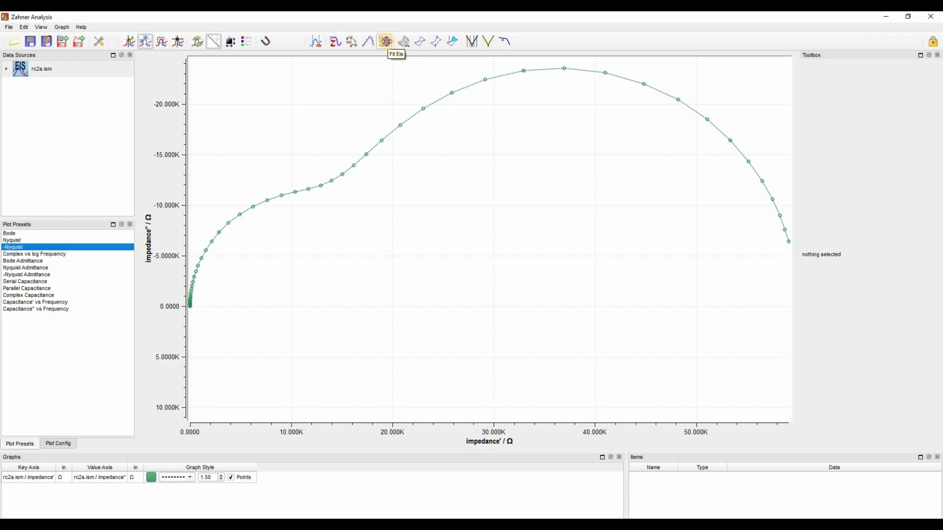
Step: Launch Fit EIS, loading rc2a.ism (129 samples) beside a blank Model Editor
click(385, 42)
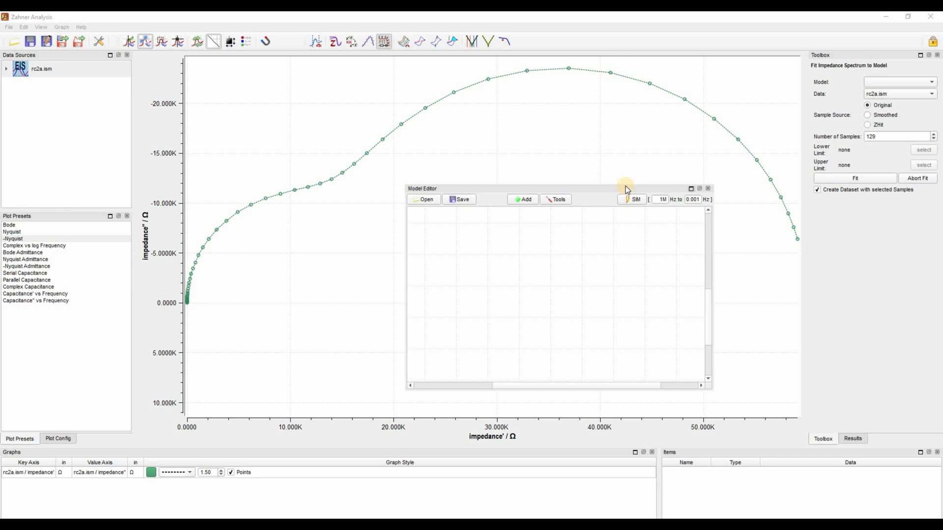
mouse_move(543, 222)
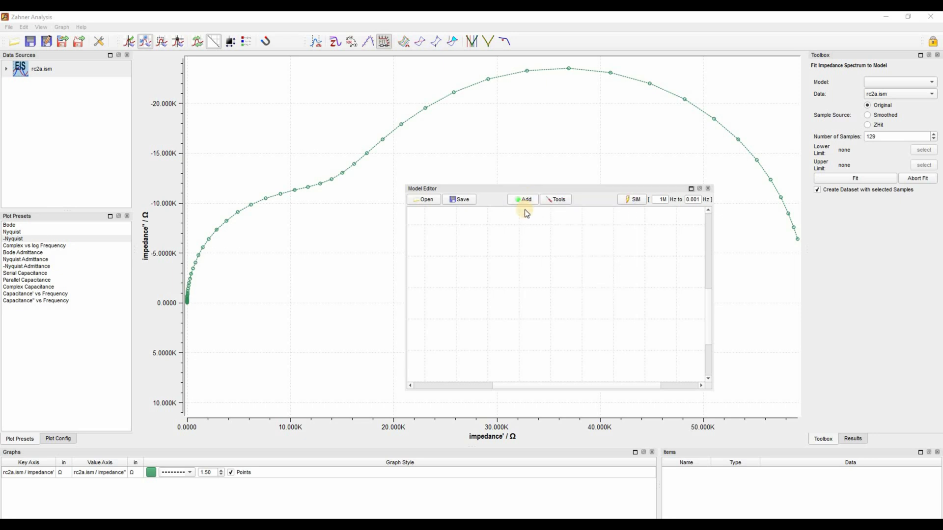
Step: Insert resistors and CPEs, wiring two R||CPE pairs linked by a 100 Ω series resistor
click(522, 199)
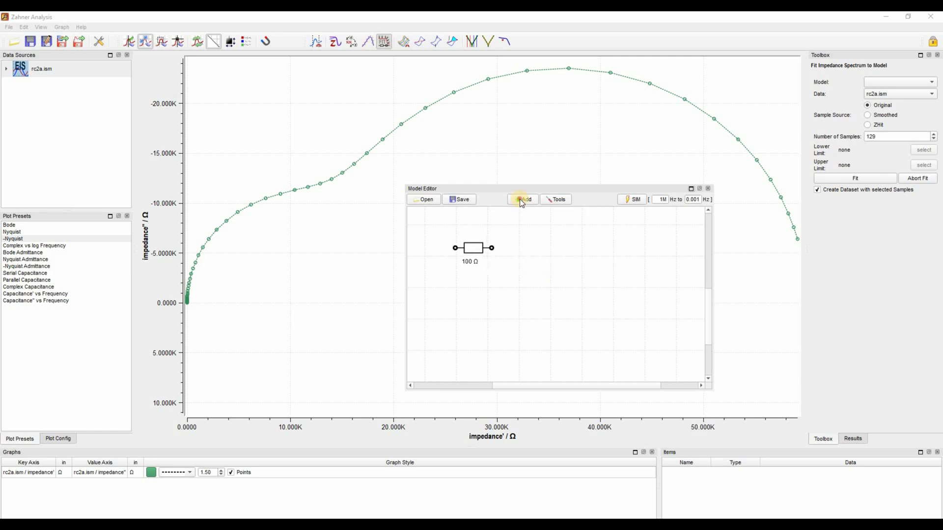
click(522, 199)
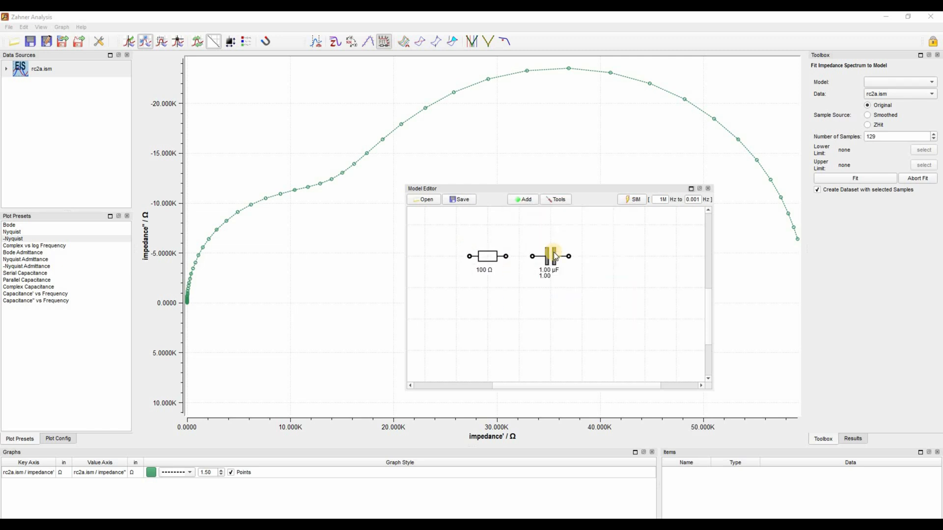
drag(547, 255, 484, 287)
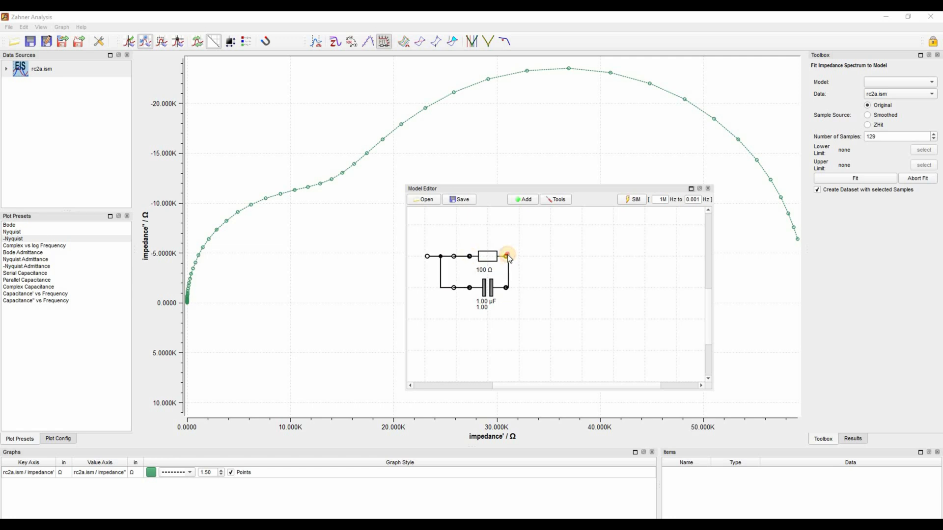
click(523, 199)
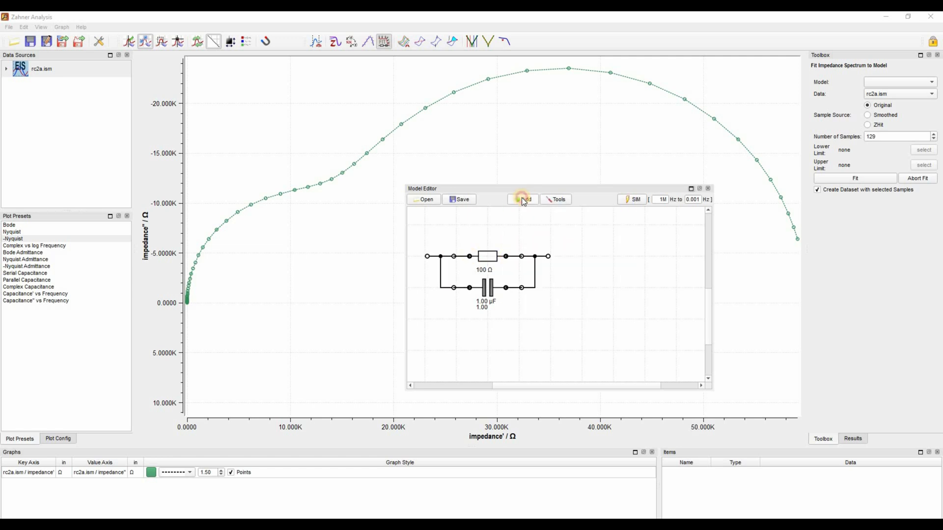
click(523, 199)
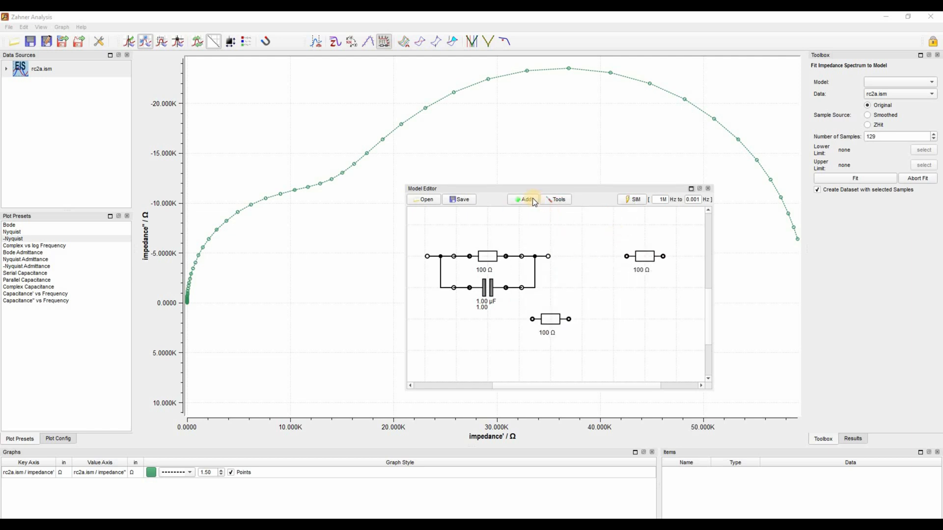
click(523, 199)
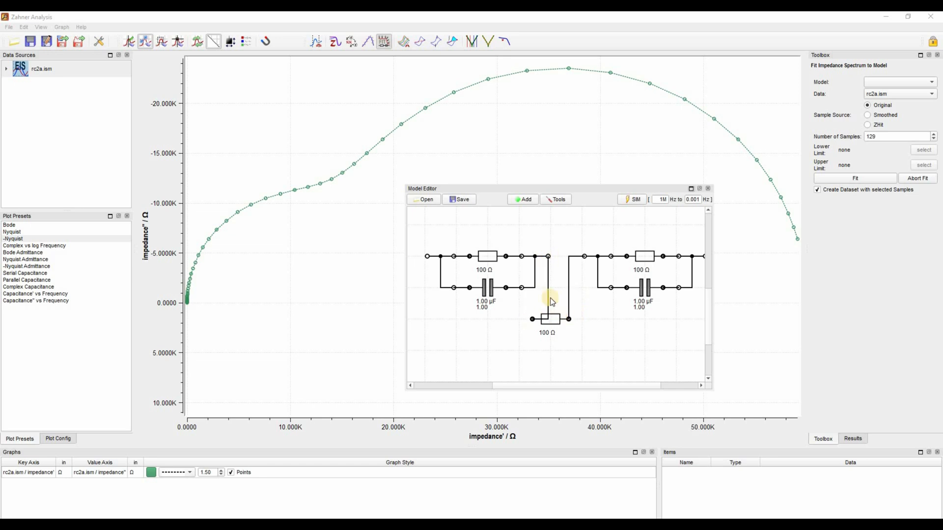
mouse_move(586, 352)
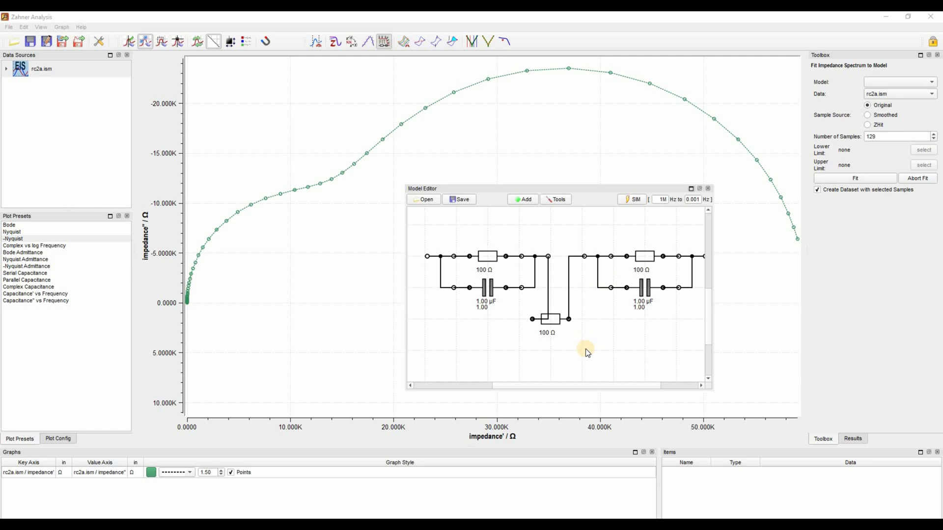
mouse_move(574, 342)
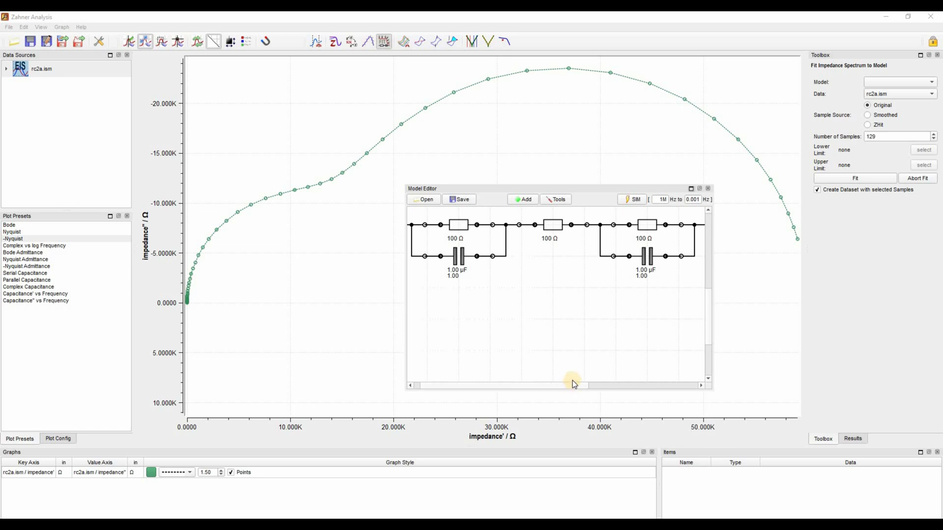
mouse_move(581, 243)
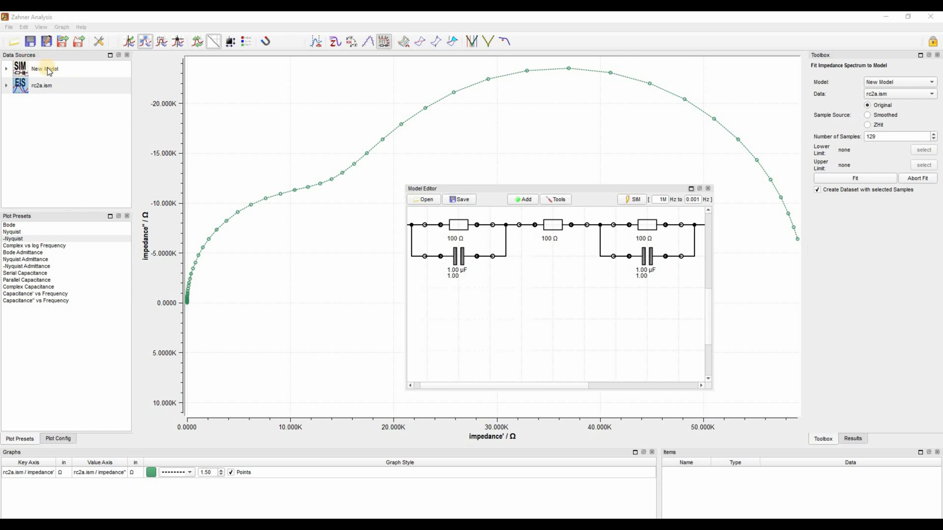
Step: Plot the New Model impedance alongside rc2a.ism and pick a new curve colour
click(42, 68)
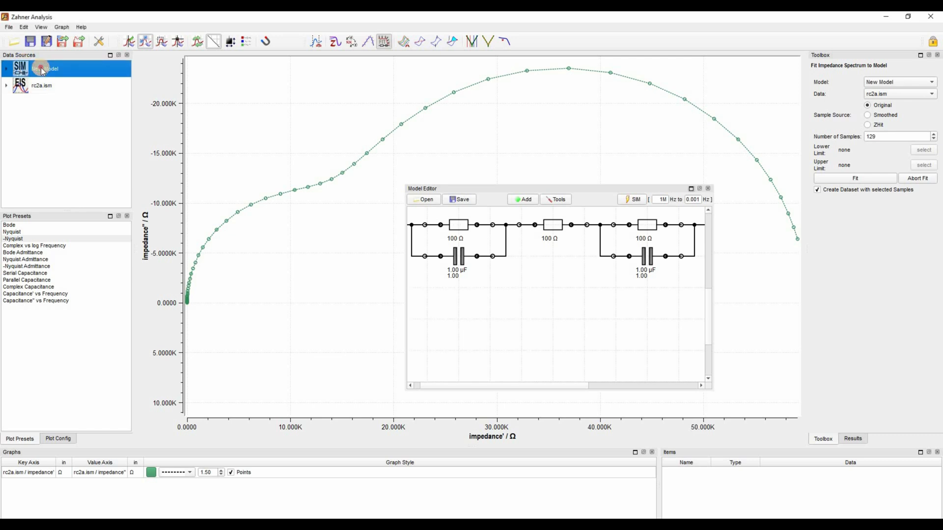
click(631, 199)
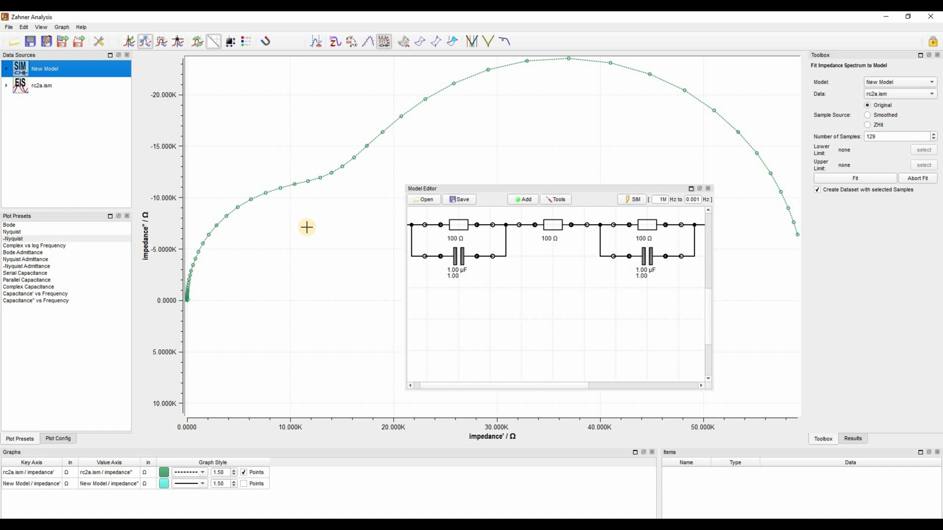
mouse_move(292, 254)
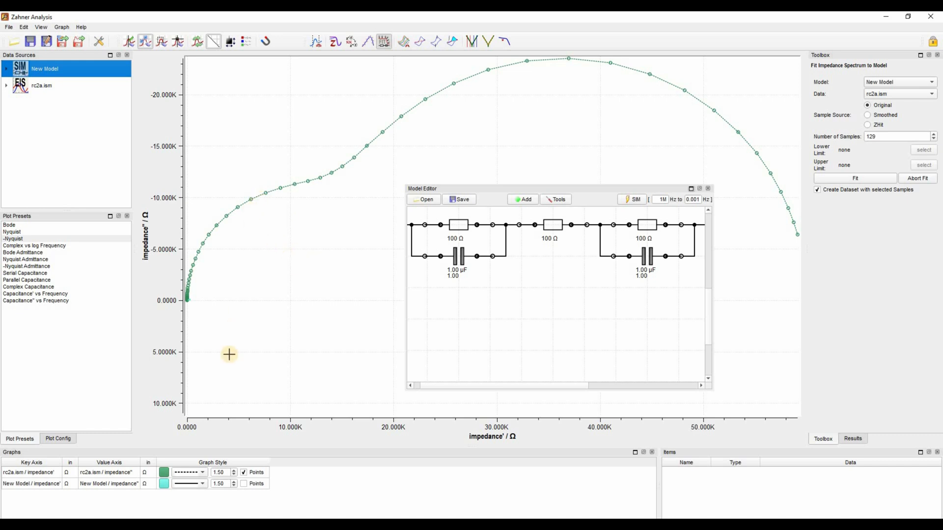
click(163, 484)
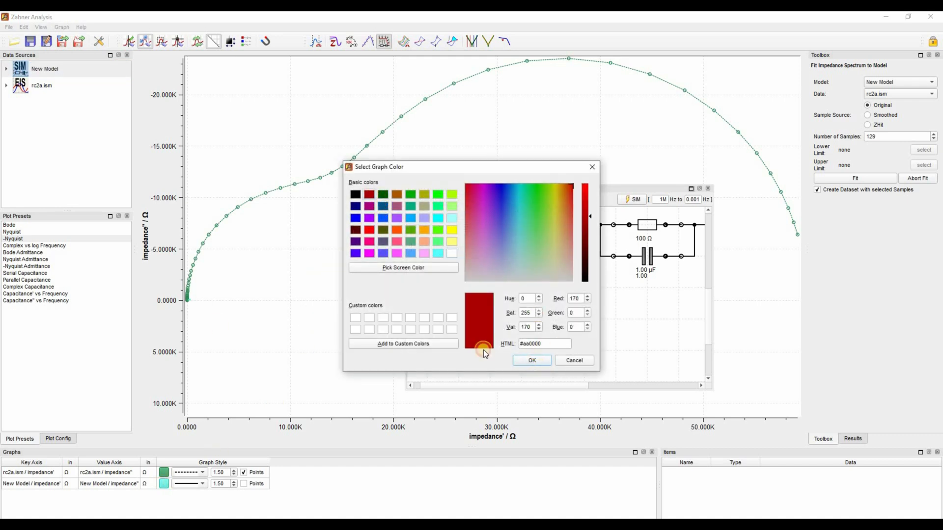
Step: Confirm dark red (#aa0000) as the New Model curve colour
click(531, 360)
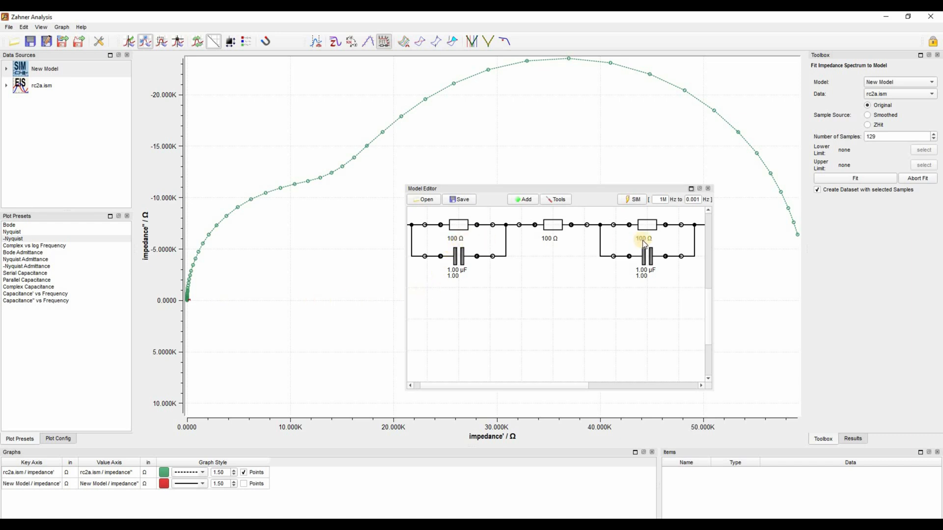
mouse_move(184, 295)
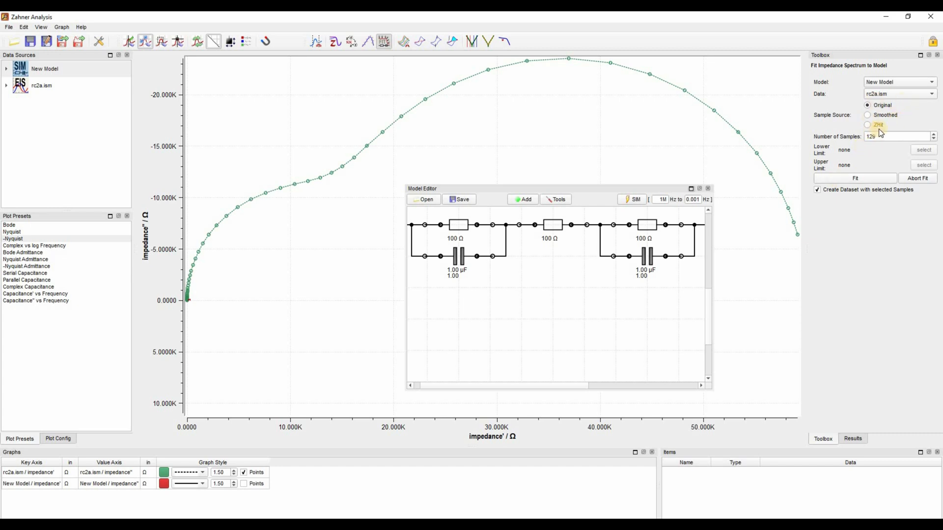
mouse_move(893, 125)
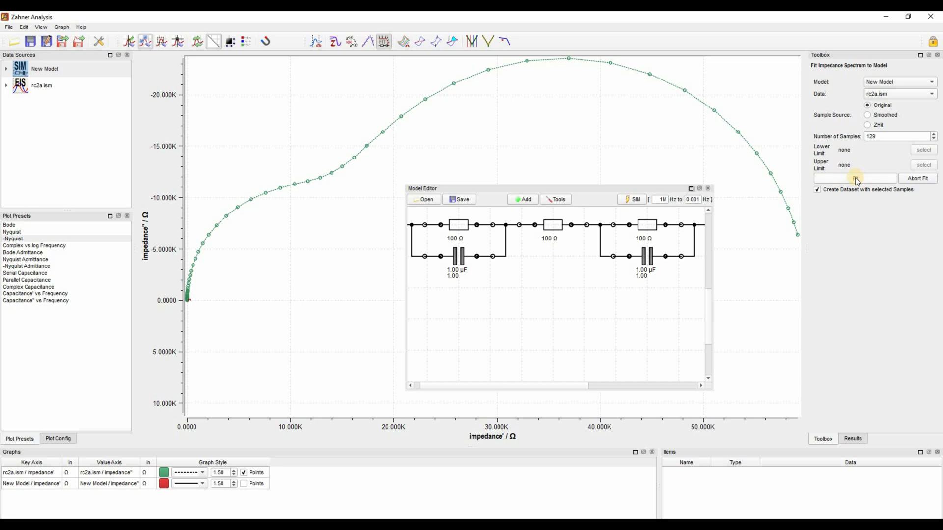
Step: Run the fit against rc2a.ism until fitted element values replace the defaults
click(856, 178)
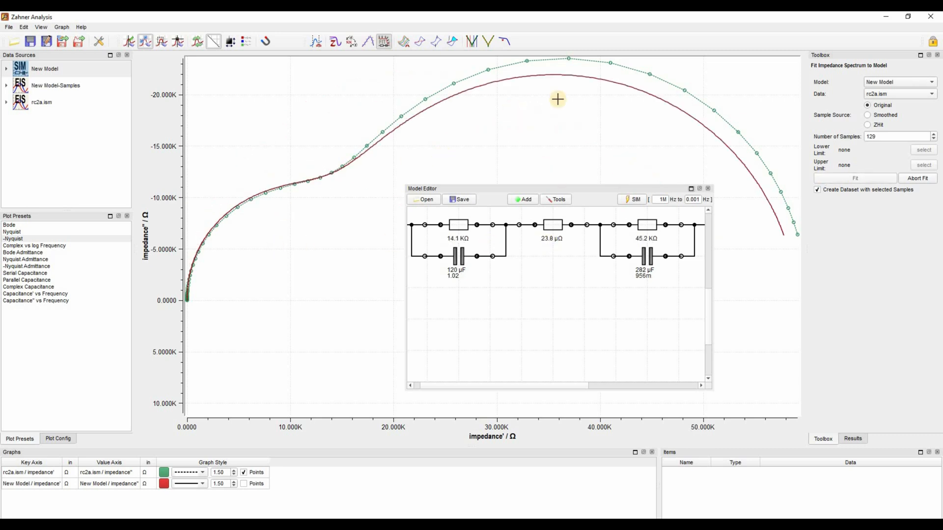
click(854, 177)
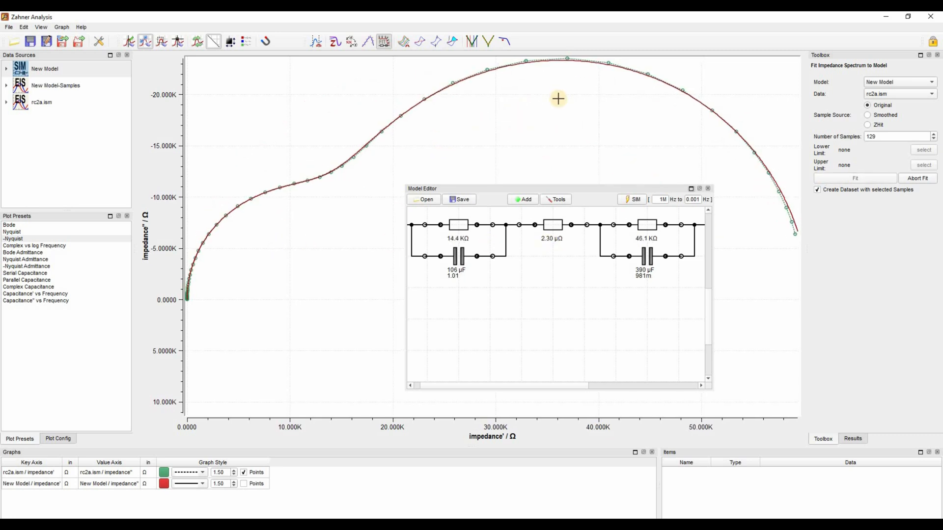
click(855, 178)
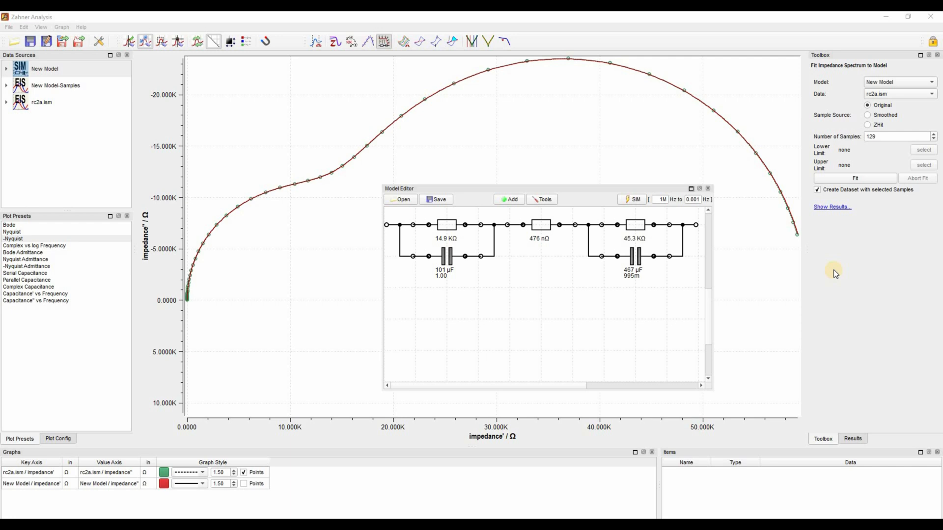
mouse_move(748, 162)
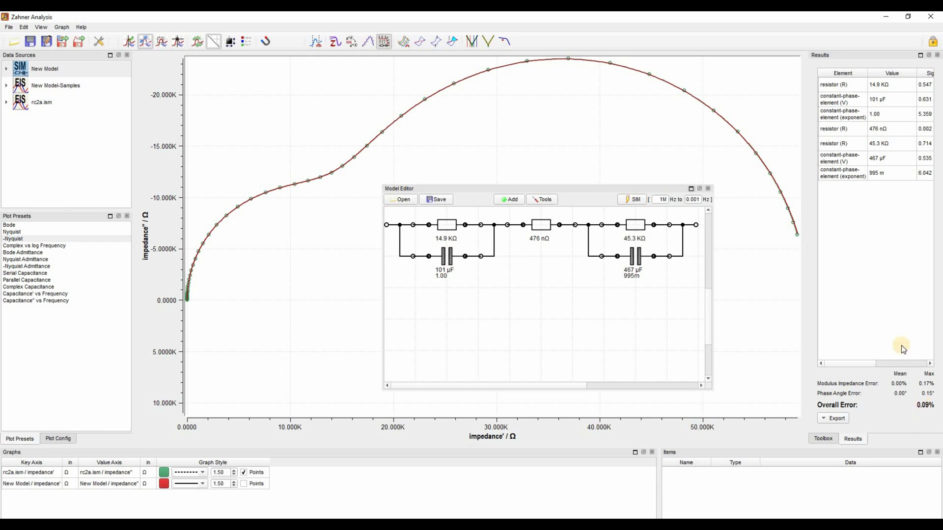
mouse_move(814, 227)
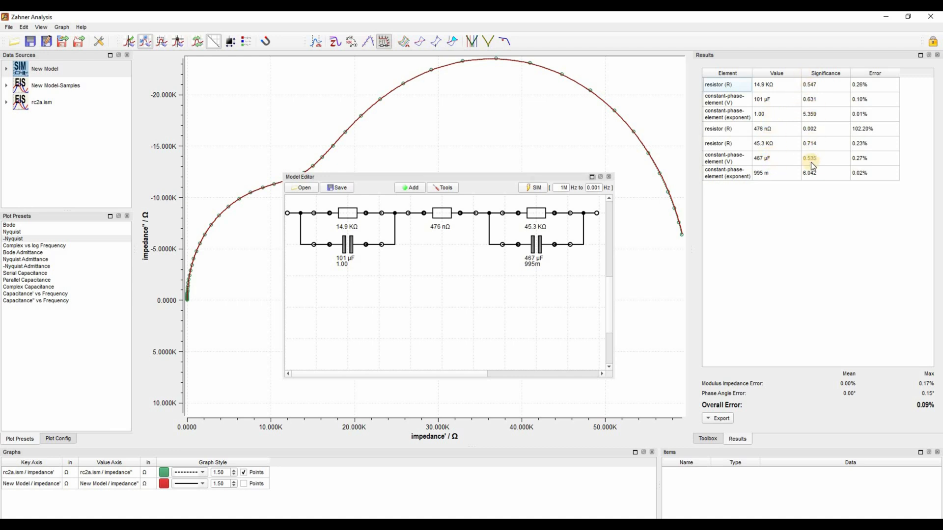
mouse_move(829, 131)
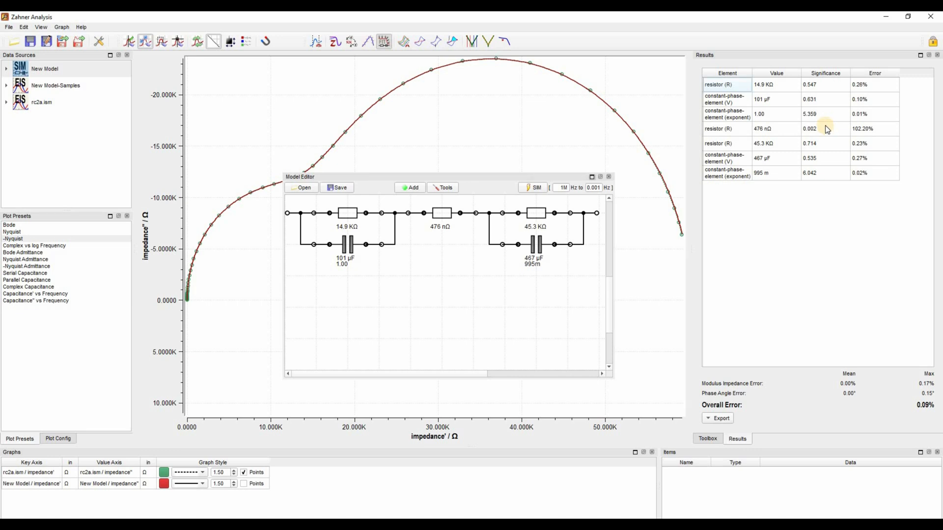
mouse_move(361, 228)
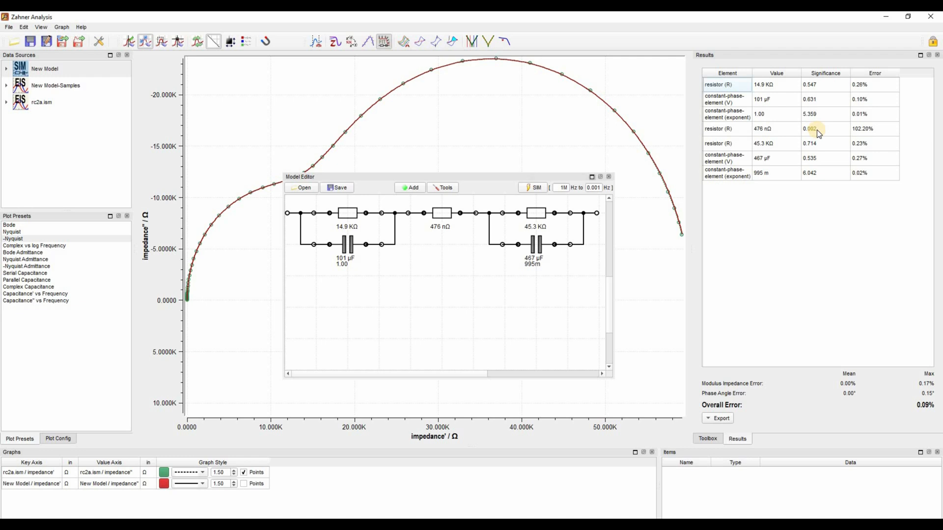
mouse_move(814, 73)
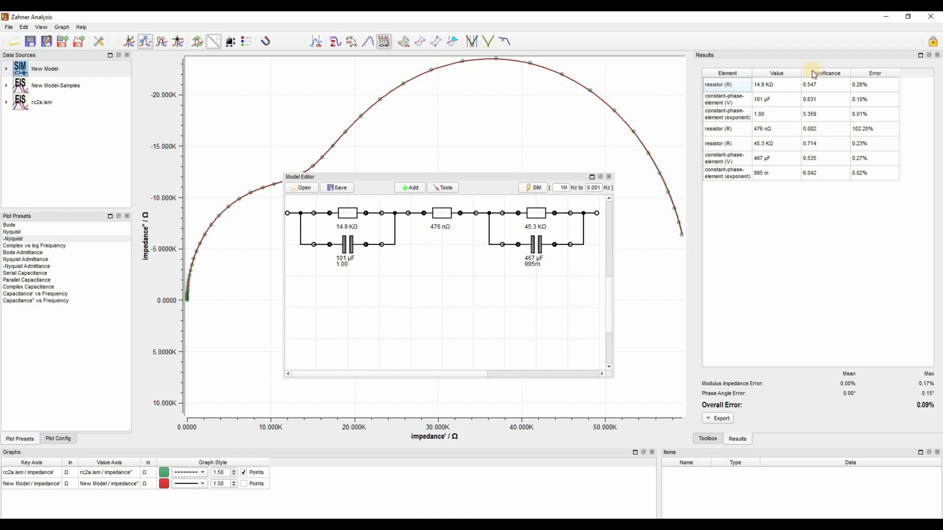
mouse_move(822, 88)
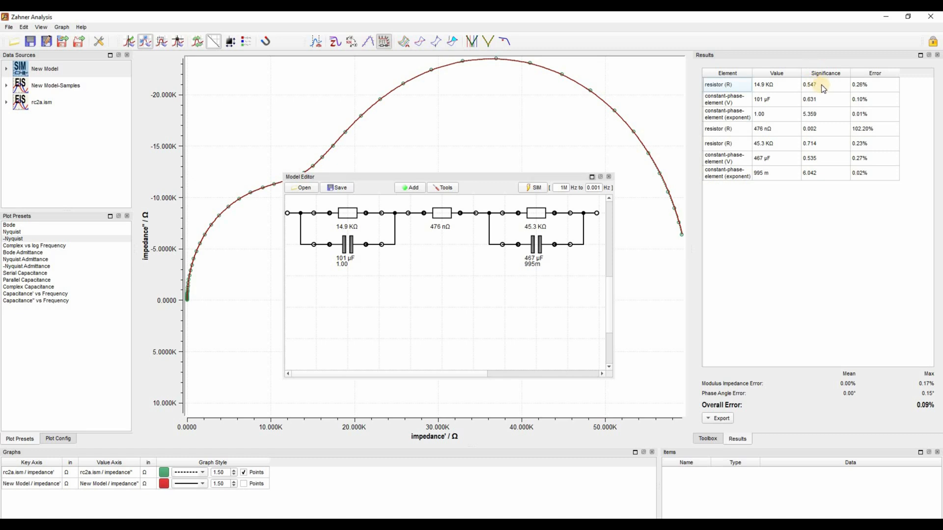
mouse_move(826, 141)
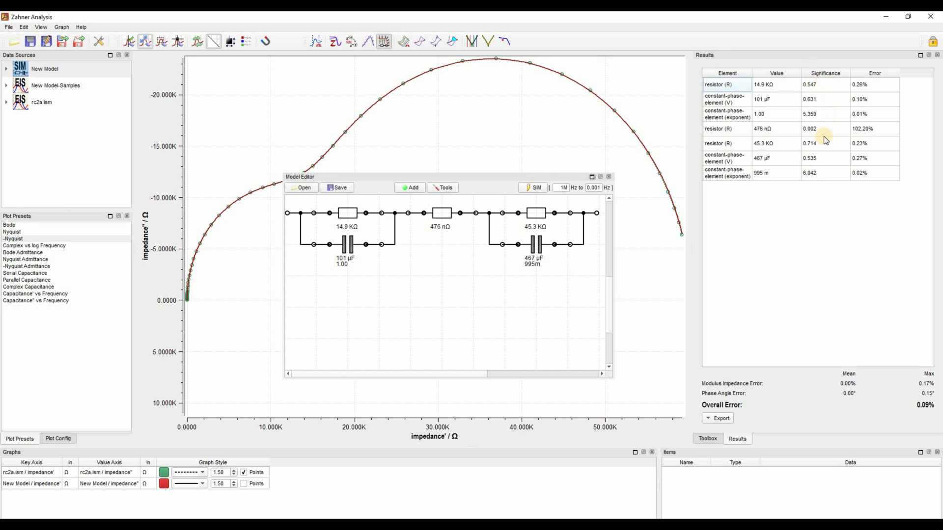
mouse_move(117, 112)
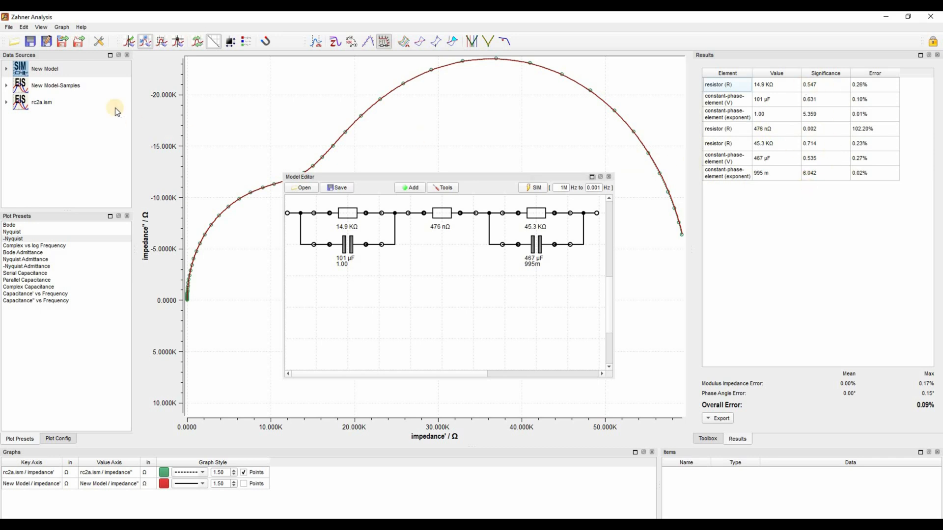
mouse_move(54, 85)
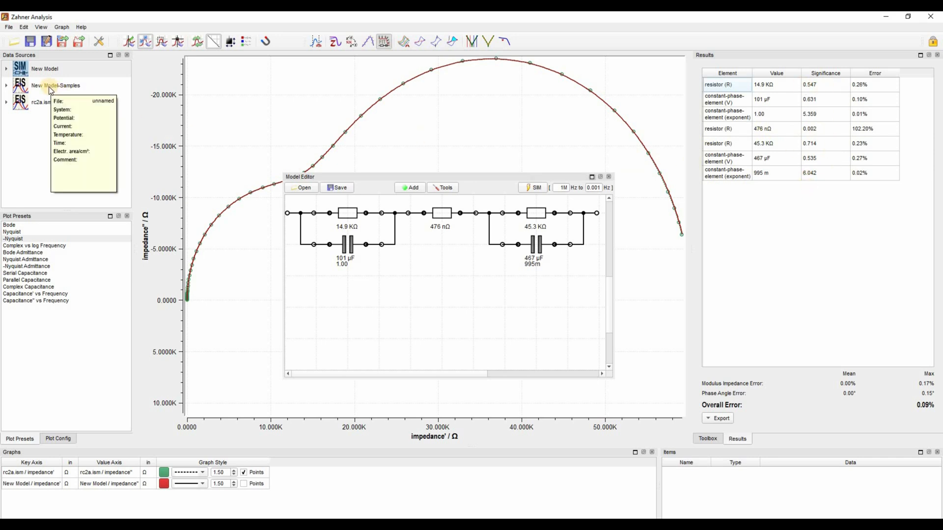
Step: Show the New Model significance plot with its left Y axis set from -1 to 7
right_click(44, 68)
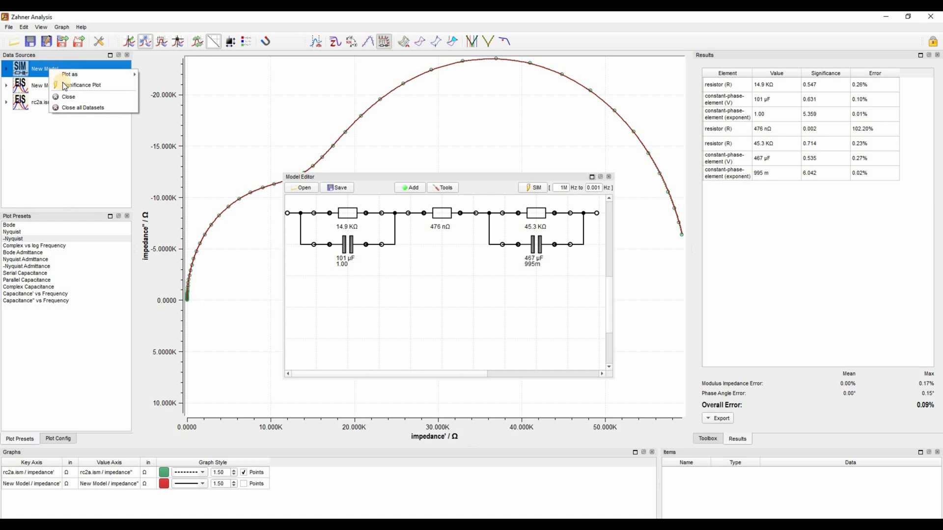
mouse_move(81, 85)
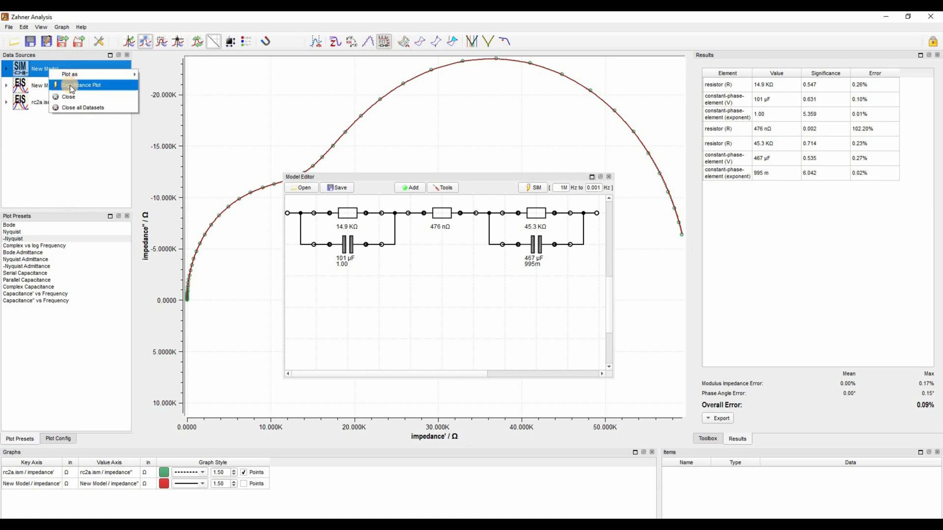
click(83, 85)
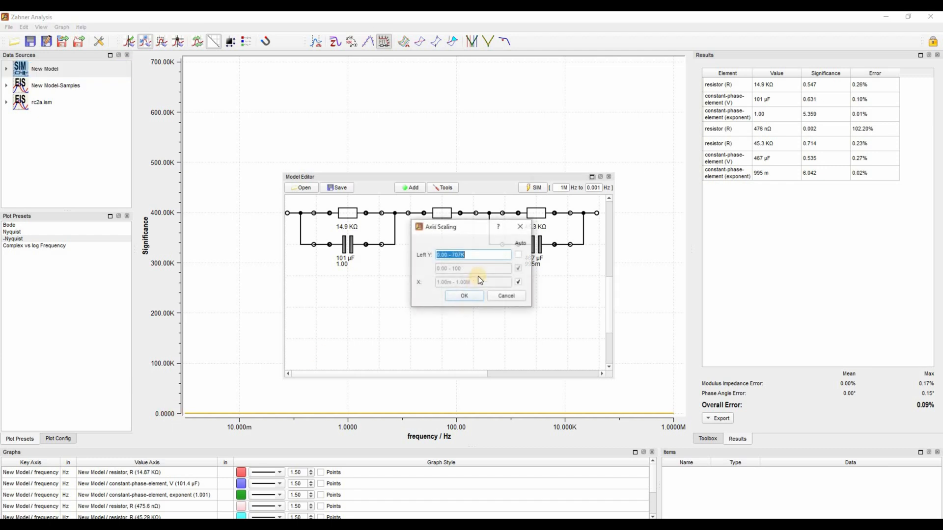
click(474, 254)
text(-1)
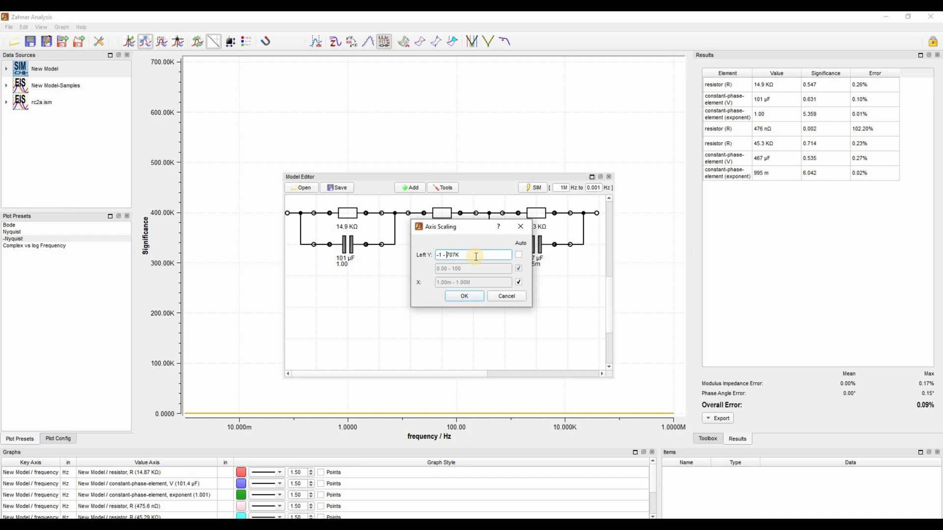
text(7)
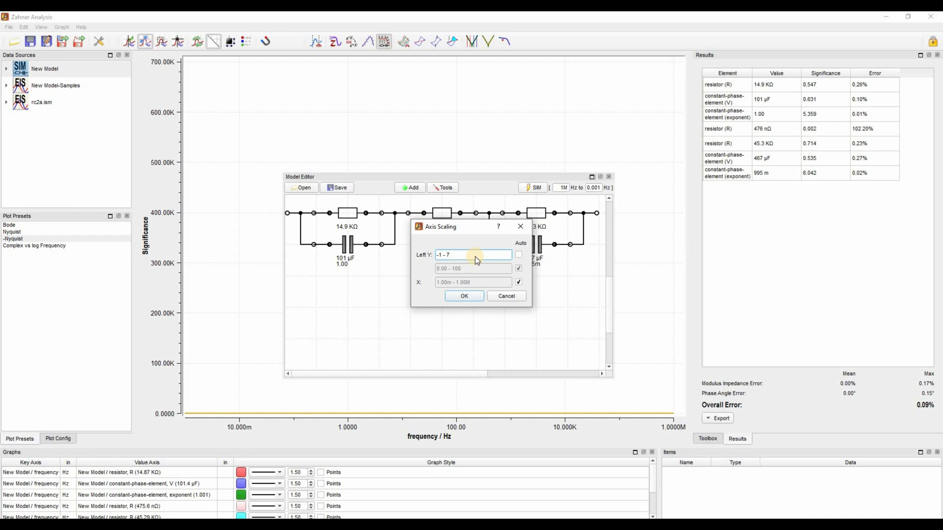
click(463, 295)
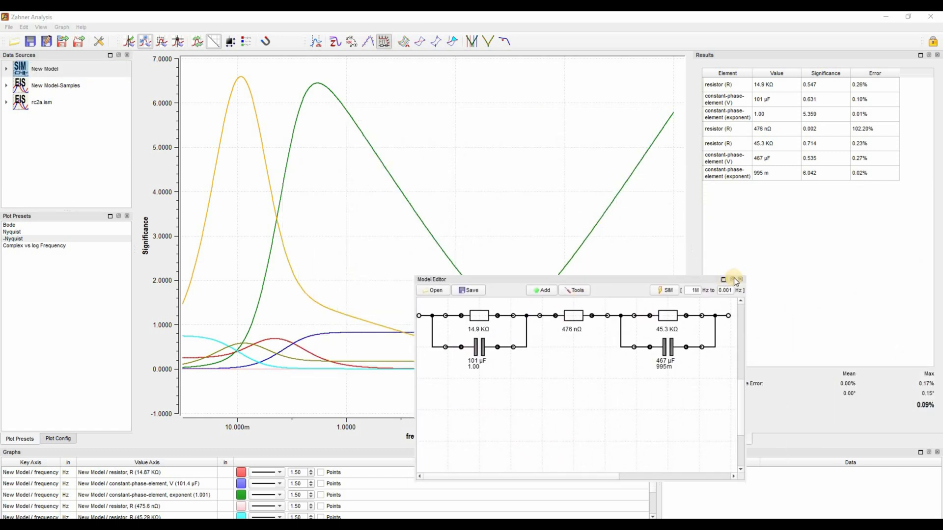
Step: Dock the Model Editor, highlight the 14.87 kΩ resistor curve, and return to the Nyquist preset
click(735, 279)
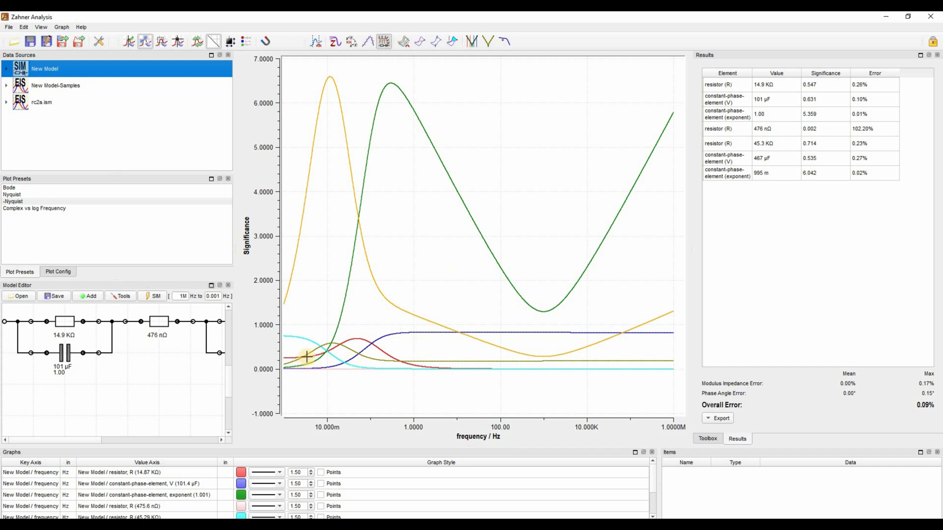
click(120, 472)
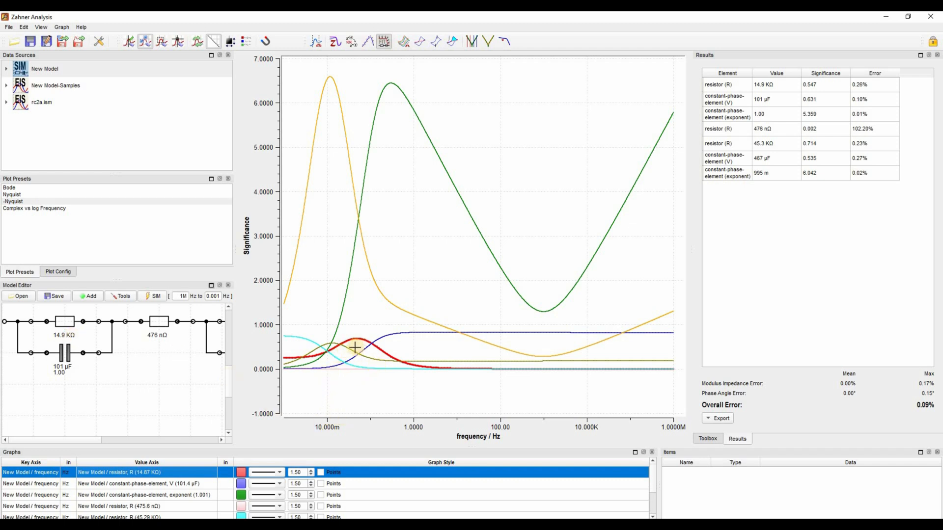
mouse_move(349, 367)
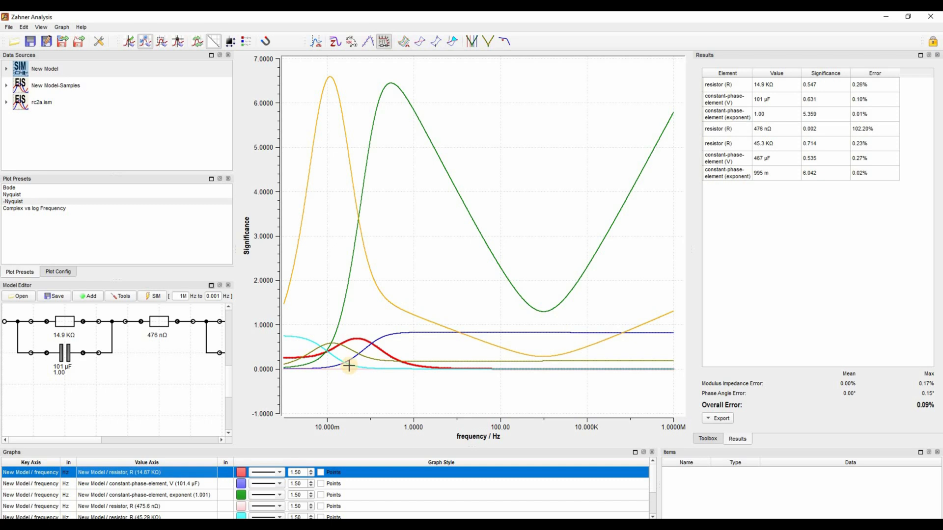
mouse_move(370, 367)
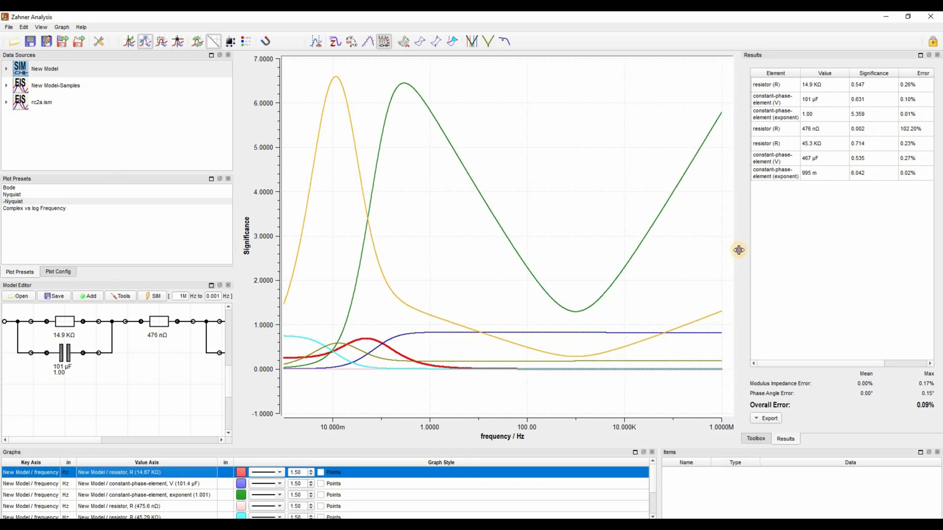
click(9, 27)
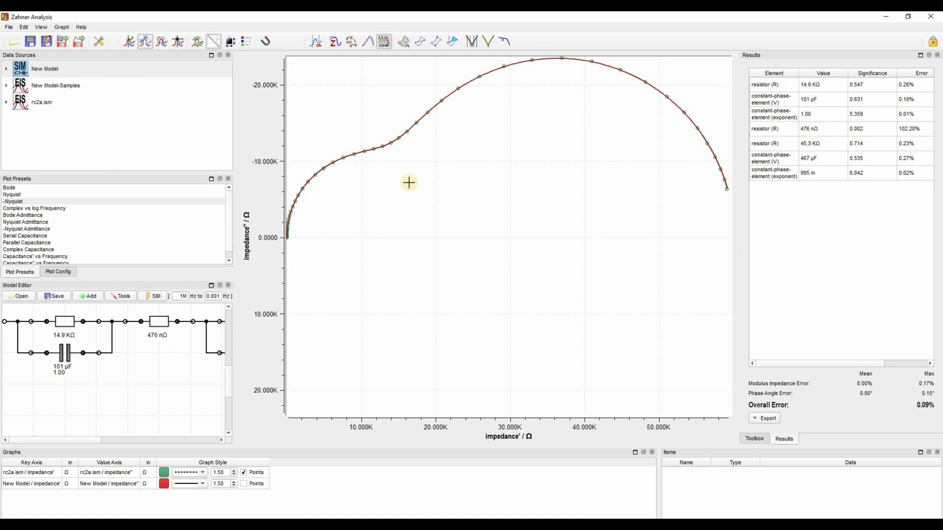
Step: Select New Model and bring up the File menu's Save as, Text-Export and Save options
click(45, 68)
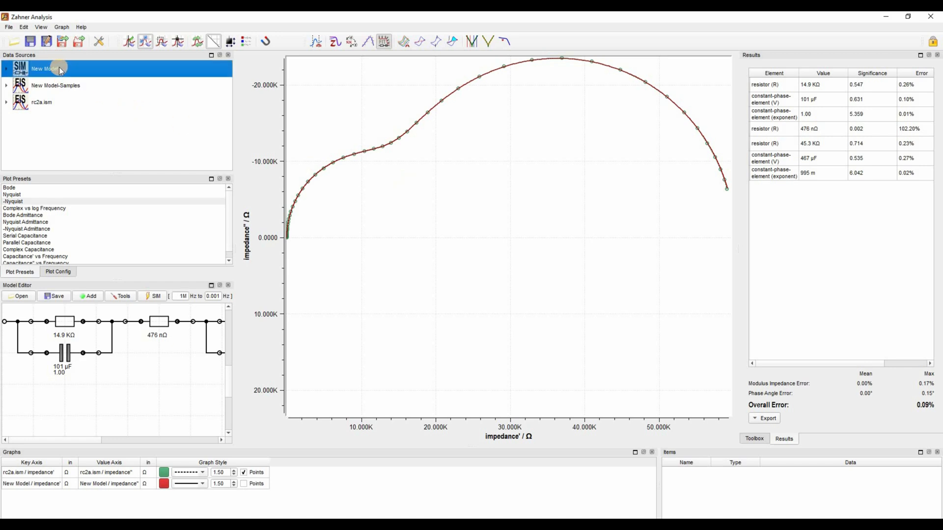
click(8, 26)
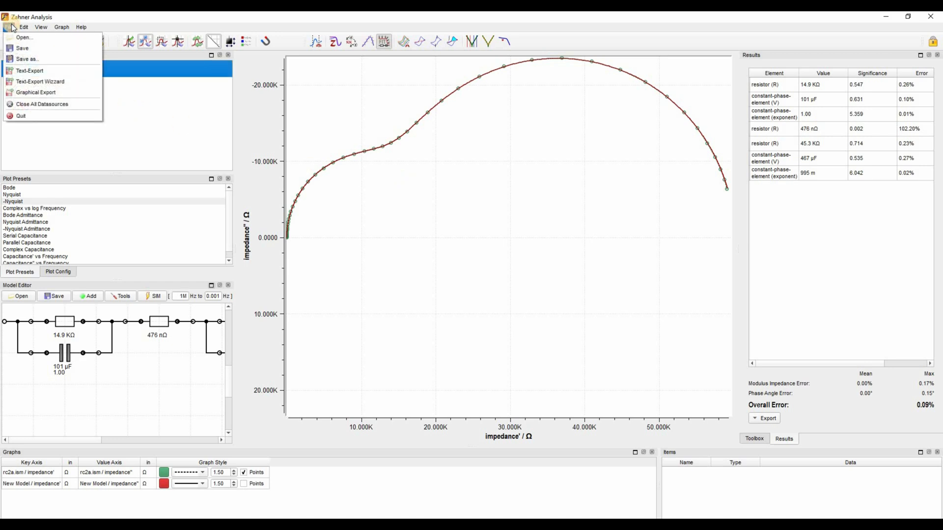
mouse_move(27, 59)
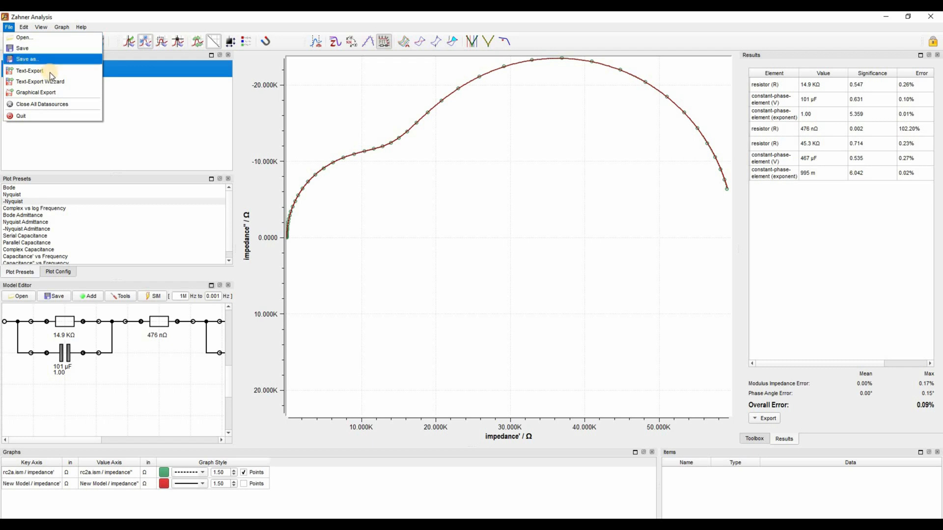
mouse_move(29, 70)
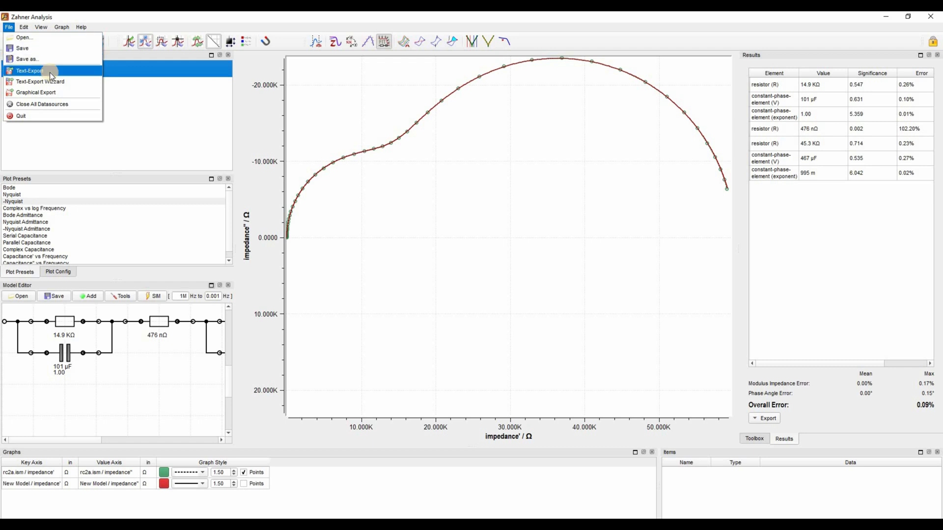
mouse_move(43, 59)
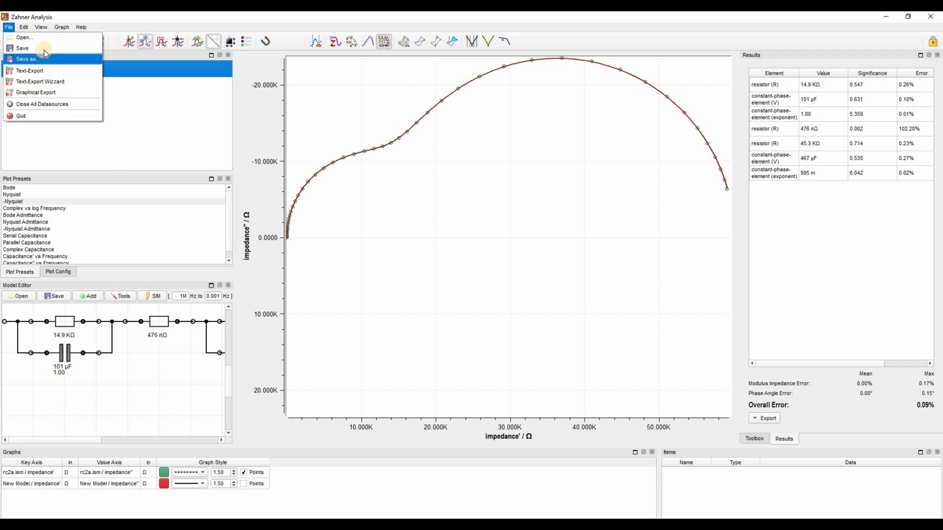
mouse_move(22, 49)
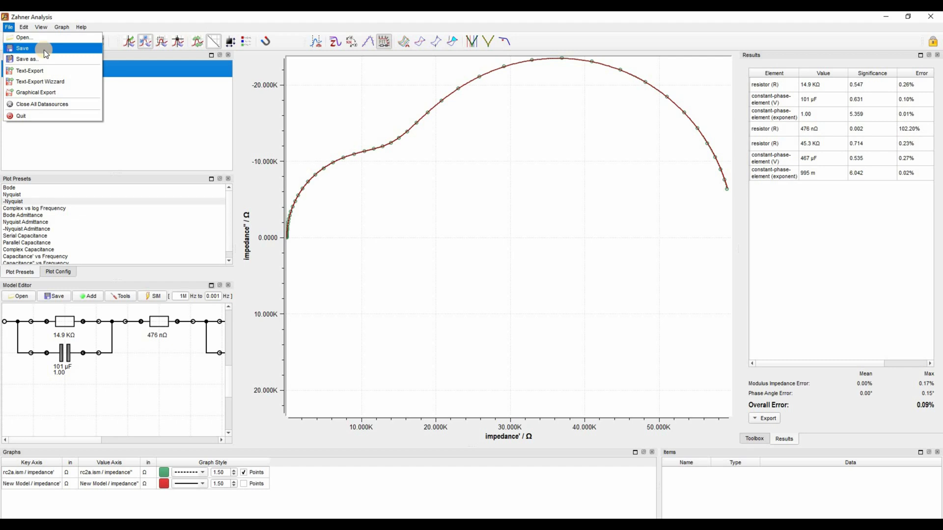